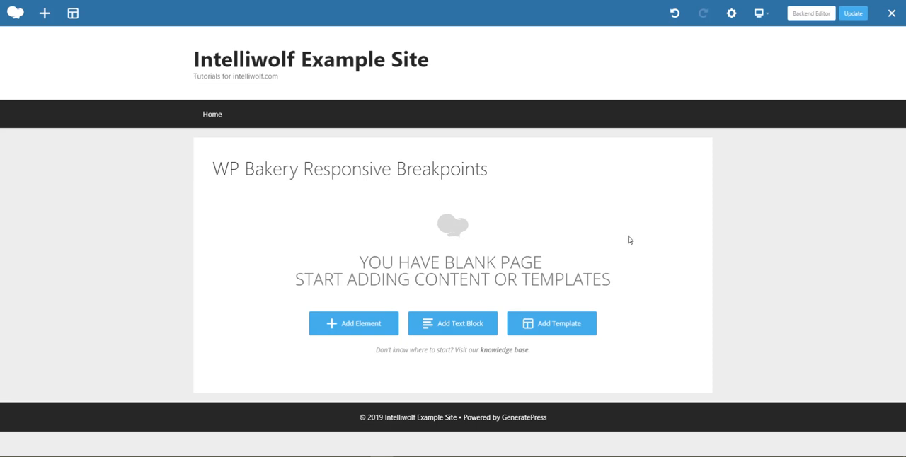
Step: Preview the page at tablet, smartphone portrait and landscape widths, then return to desktop
{"action": "left_click", "coordinate": [758, 14]}
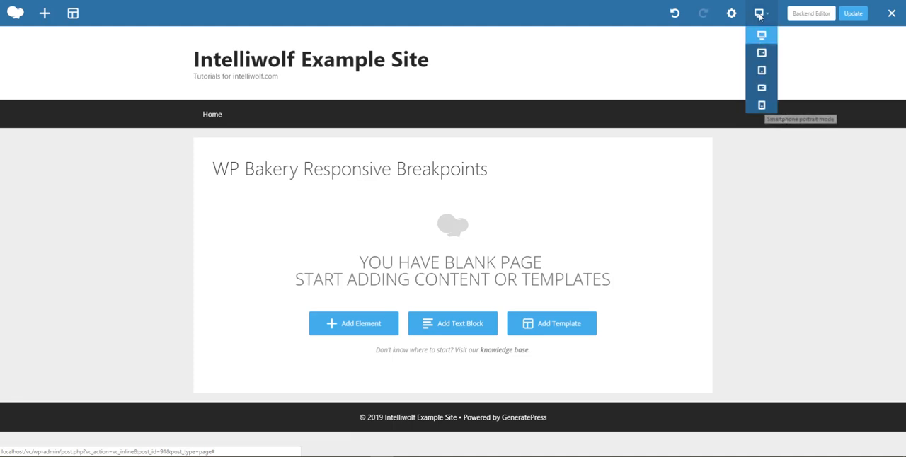
{"action": "left_click", "coordinate": [760, 52]}
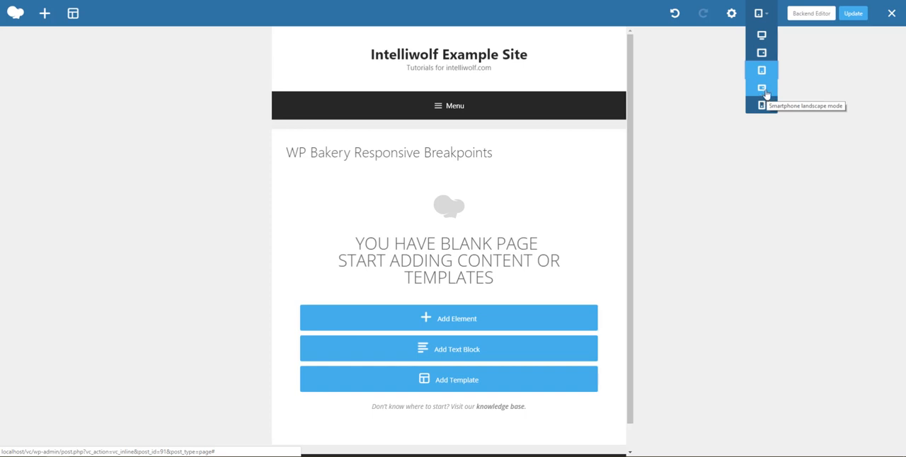
{"action": "mouse_move", "coordinate": [760, 105]}
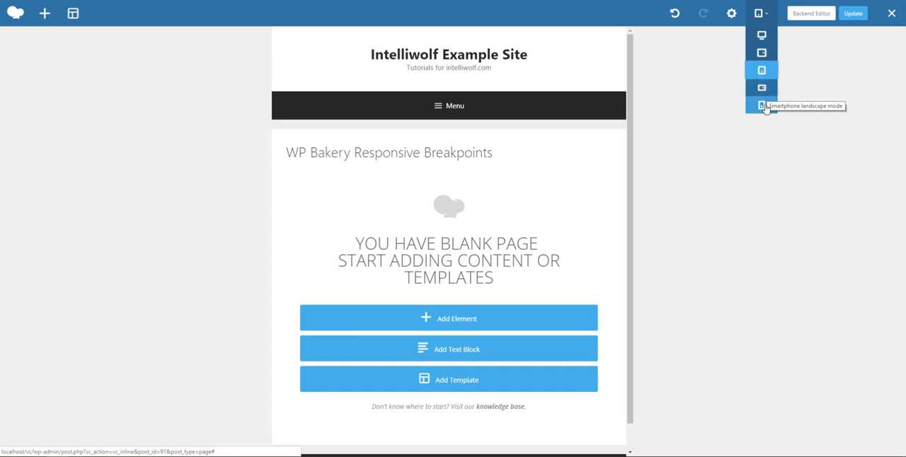
{"action": "left_click", "coordinate": [759, 87]}
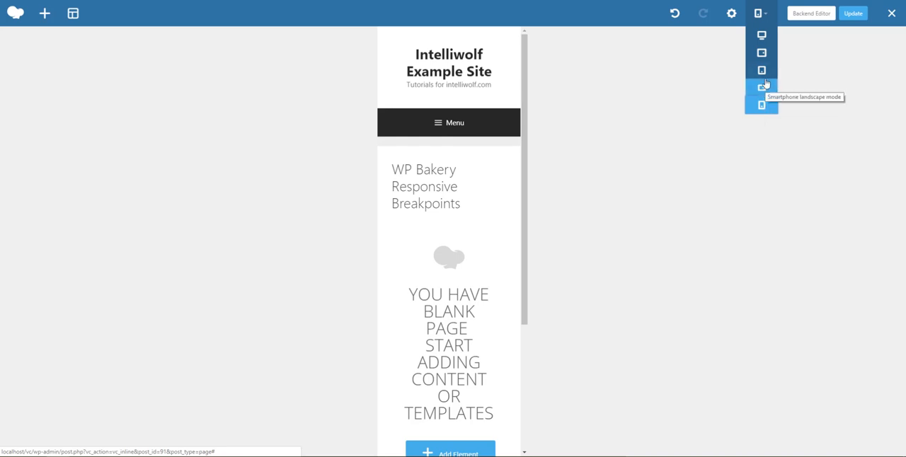
{"action": "left_click", "coordinate": [760, 68]}
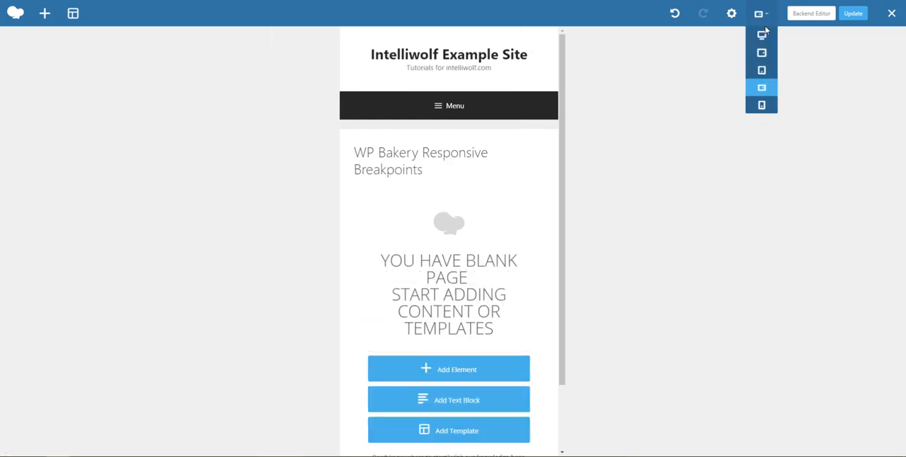
{"action": "mouse_move", "coordinate": [761, 105]}
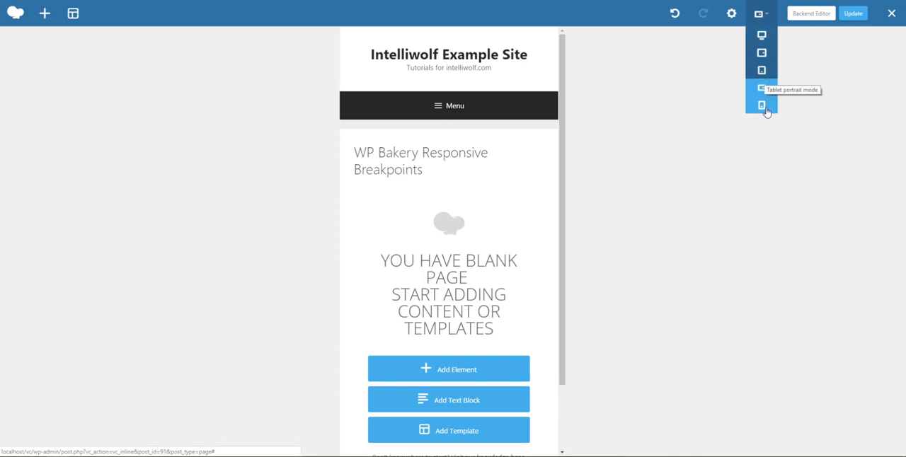
{"action": "left_click", "coordinate": [759, 105]}
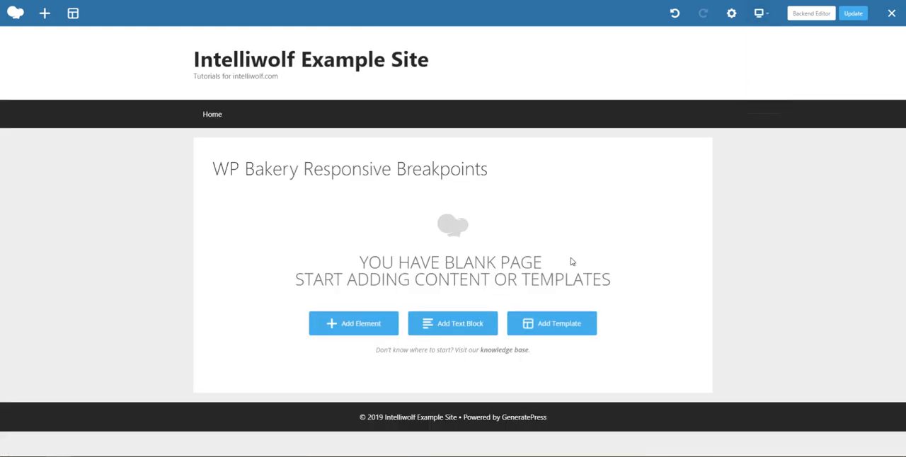
Step: Add and save a default text block, then show its column's Responsive Options
{"action": "left_click", "coordinate": [354, 323]}
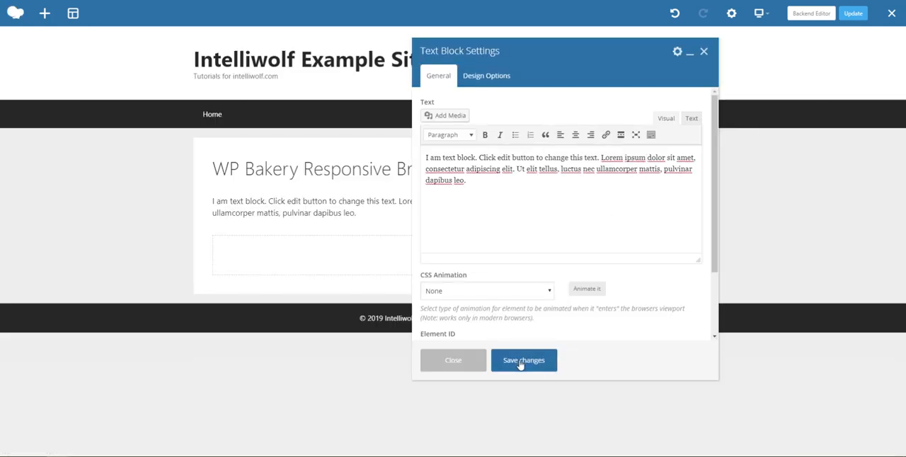
{"action": "left_click", "coordinate": [524, 360]}
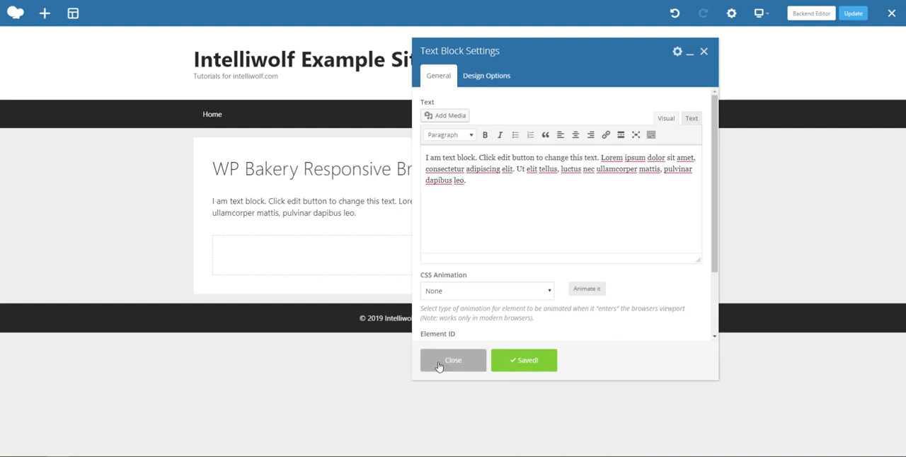
{"action": "left_click", "coordinate": [452, 361]}
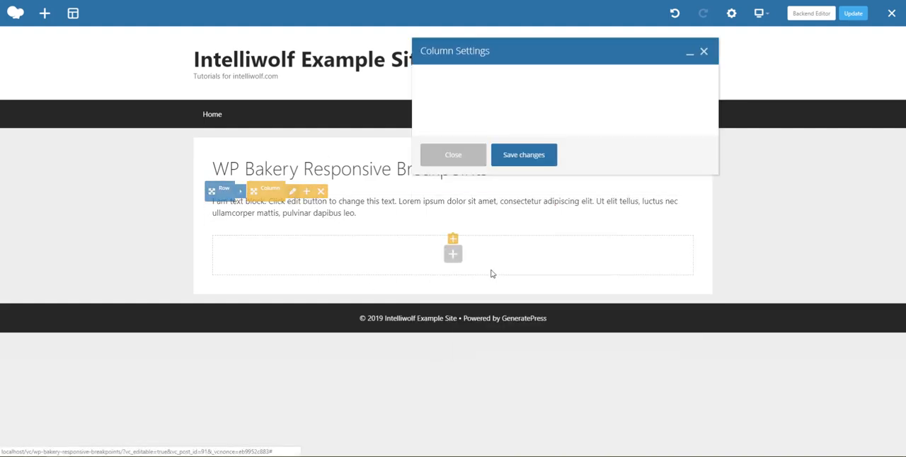
{"action": "left_click", "coordinate": [552, 76]}
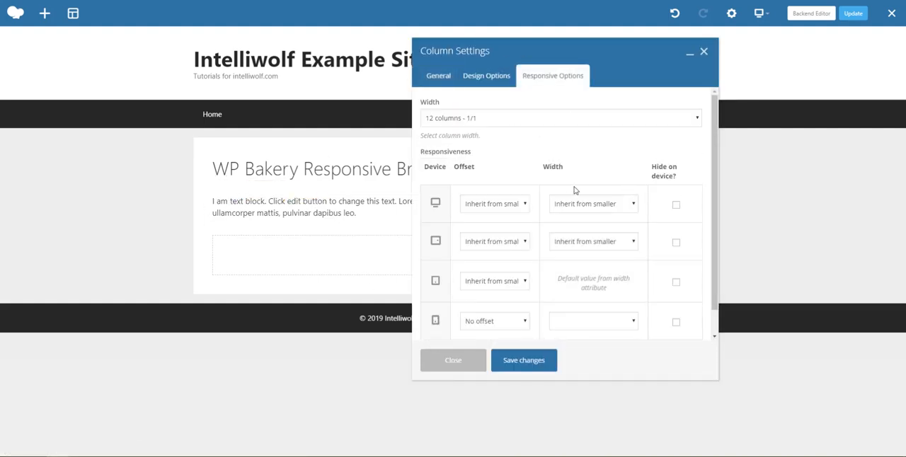
{"action": "scroll", "scroll_direction": "down", "scroll_amount": 3}
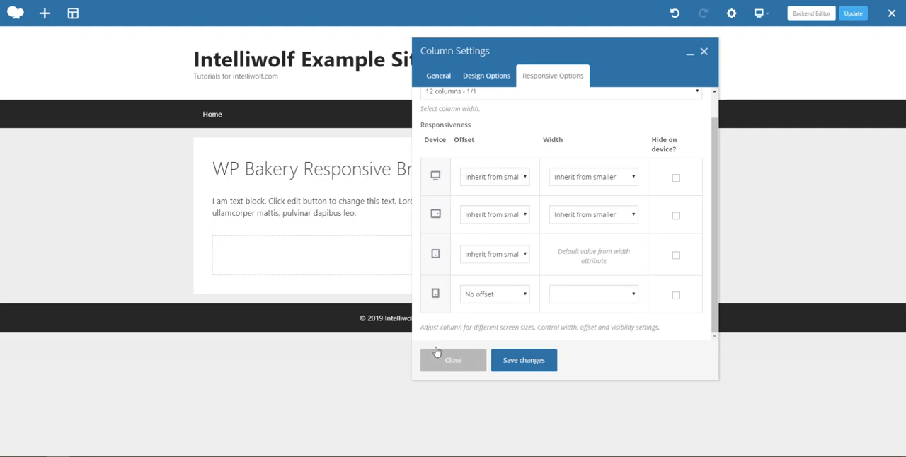
{"action": "mouse_move", "coordinate": [515, 240]}
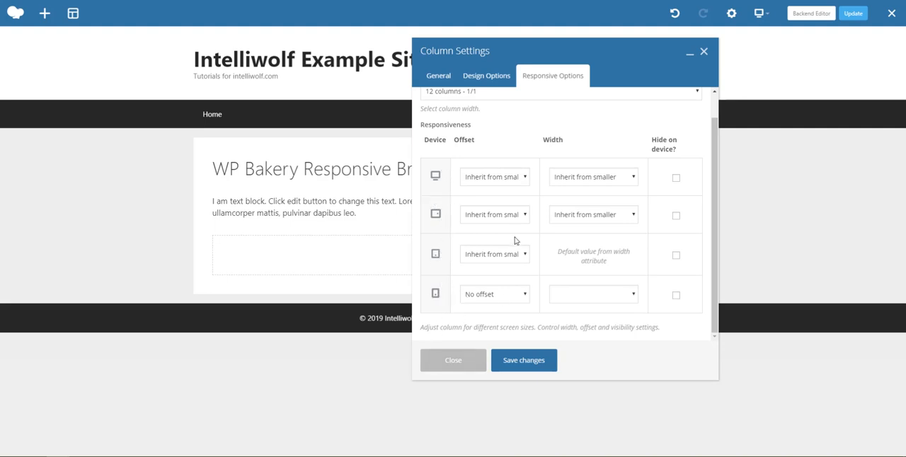
{"action": "mouse_move", "coordinate": [363, 450]}
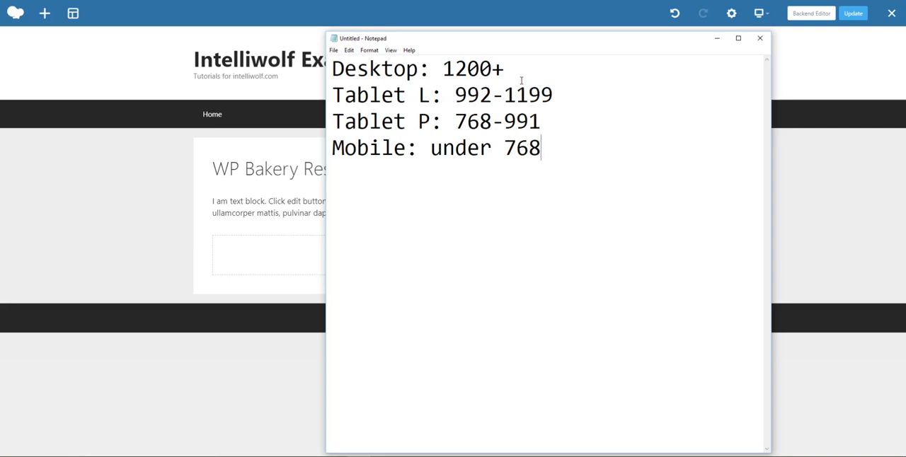
{"action": "mouse_move", "coordinate": [506, 106]}
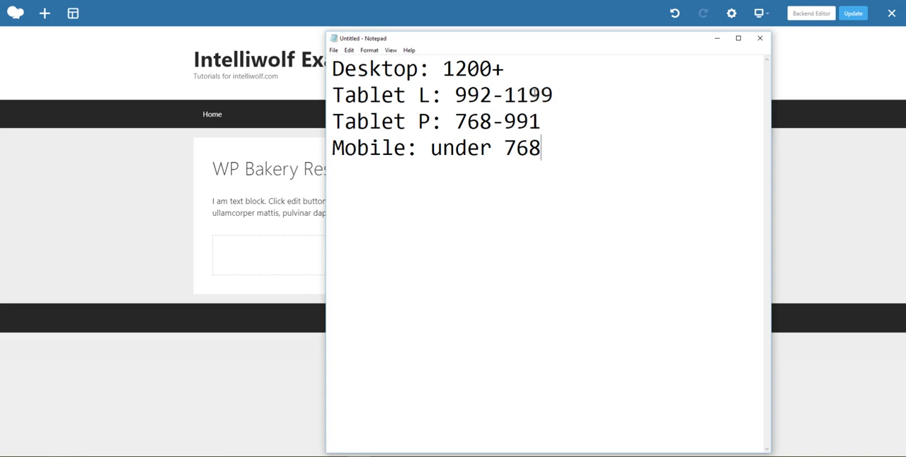
{"action": "mouse_move", "coordinate": [414, 121]}
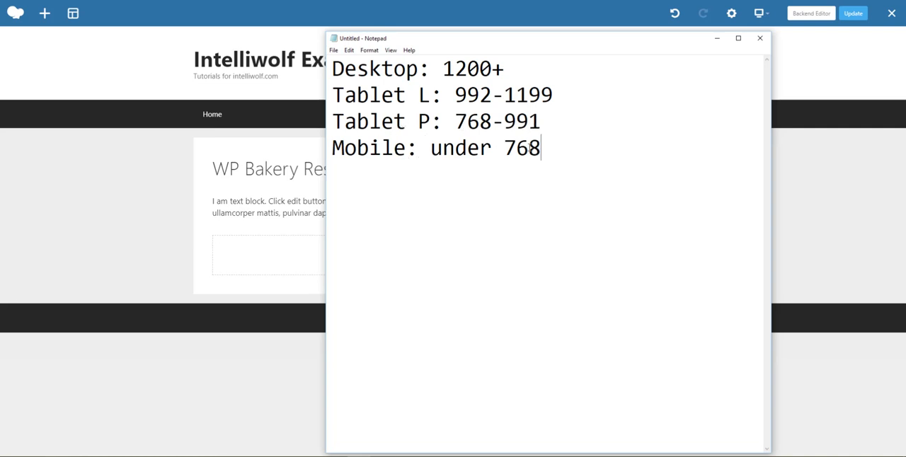
{"action": "mouse_move", "coordinate": [579, 239]}
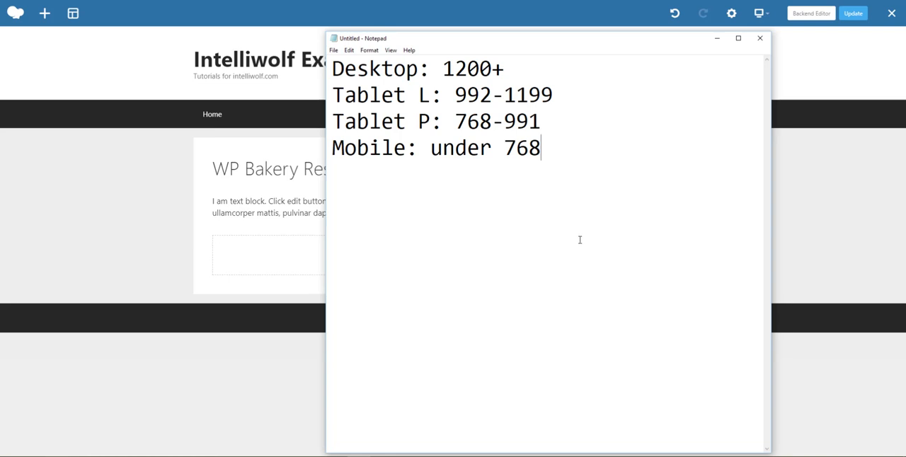
{"action": "mouse_move", "coordinate": [344, 205]}
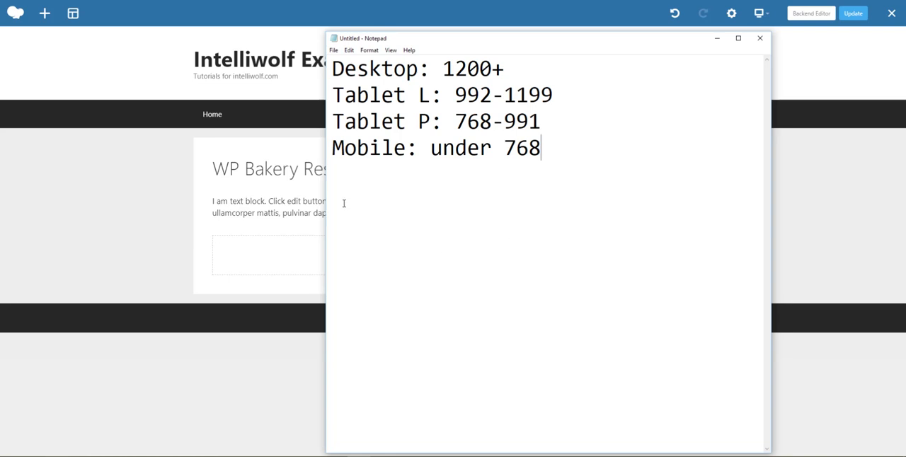
Step: Select a line of the Notepad breakpoint notes (desktop 1200+, tablets, mobile under 768)
{"action": "triple_click", "coordinate": [436, 121]}
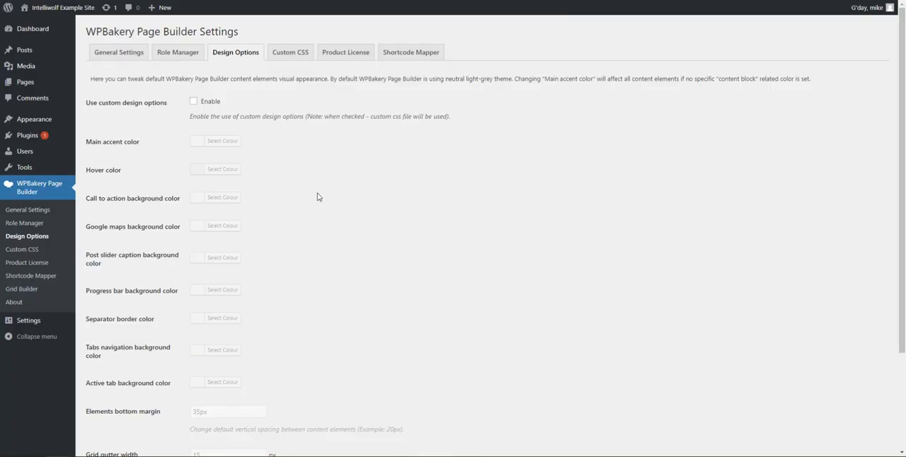
{"action": "mouse_move", "coordinate": [131, 268]}
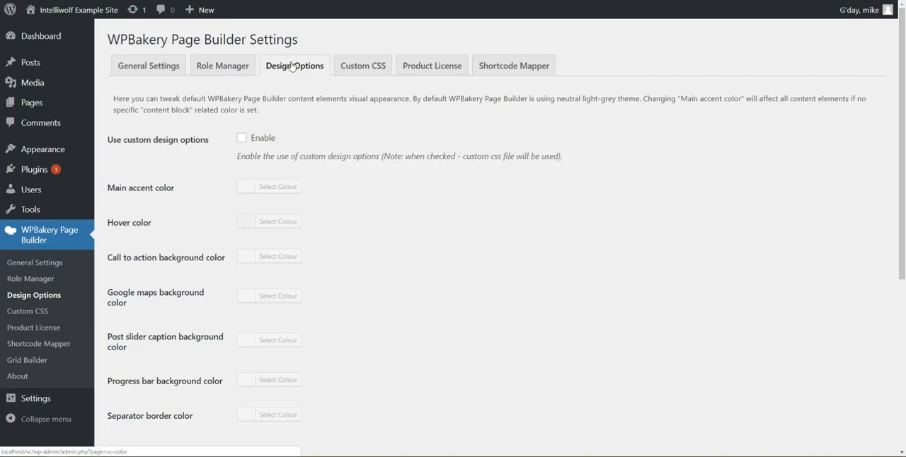
Step: Scroll Design Options down to the Mobile screen width field showing 768 px
{"action": "scroll", "scroll_direction": "down", "scroll_amount": 3}
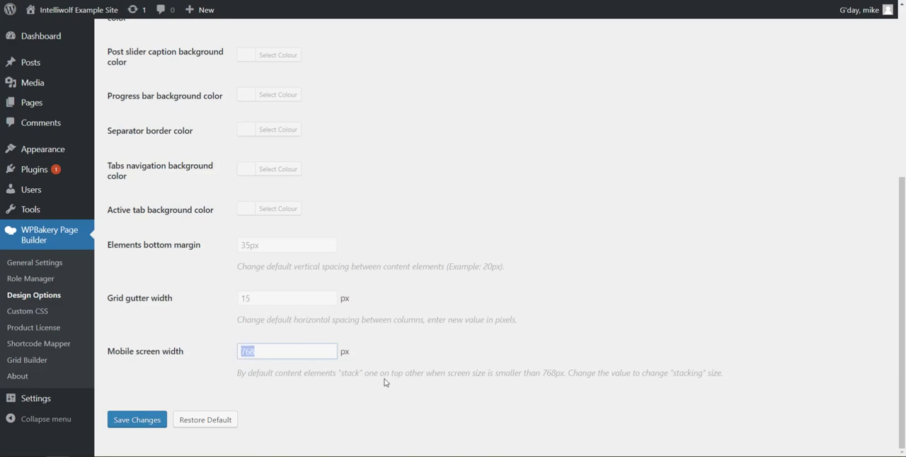
{"action": "mouse_move", "coordinate": [293, 351]}
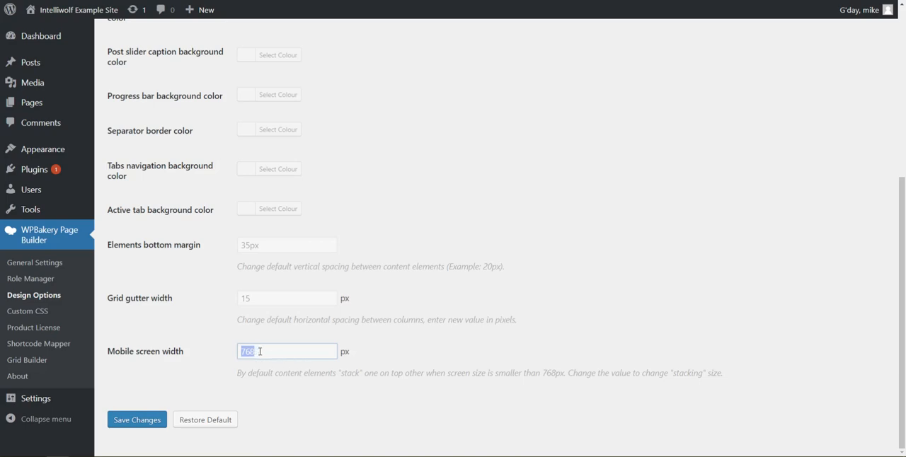
{"action": "mouse_move", "coordinate": [279, 345]}
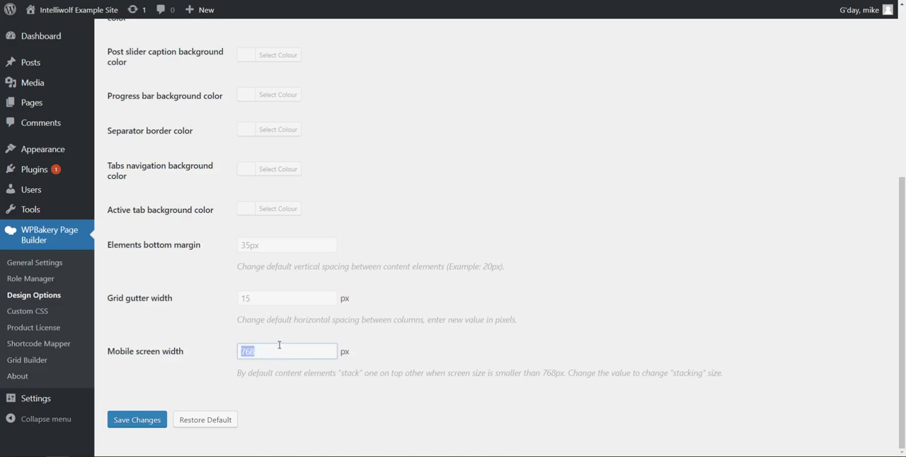
{"action": "mouse_move", "coordinate": [293, 330]}
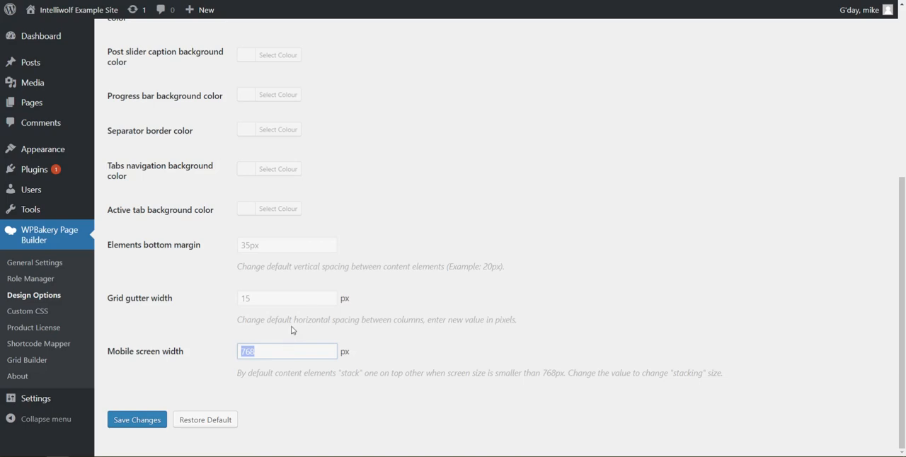
{"action": "mouse_move", "coordinate": [548, 338]}
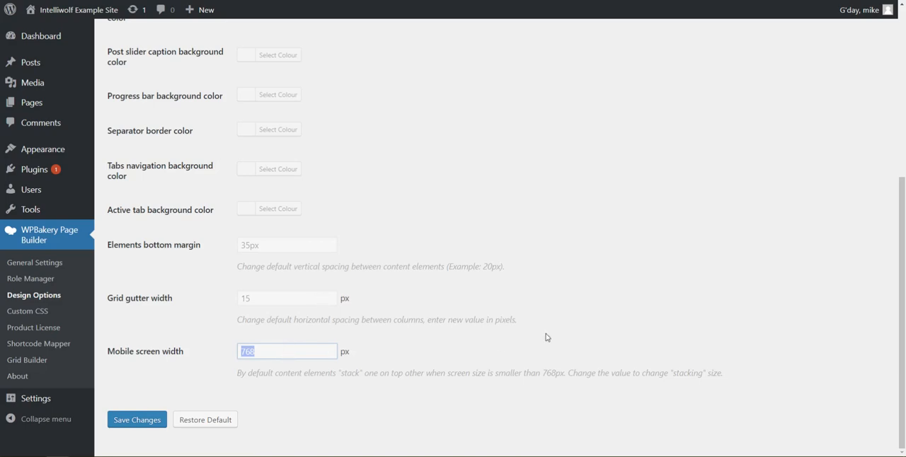
{"action": "mouse_move", "coordinate": [493, 126]}
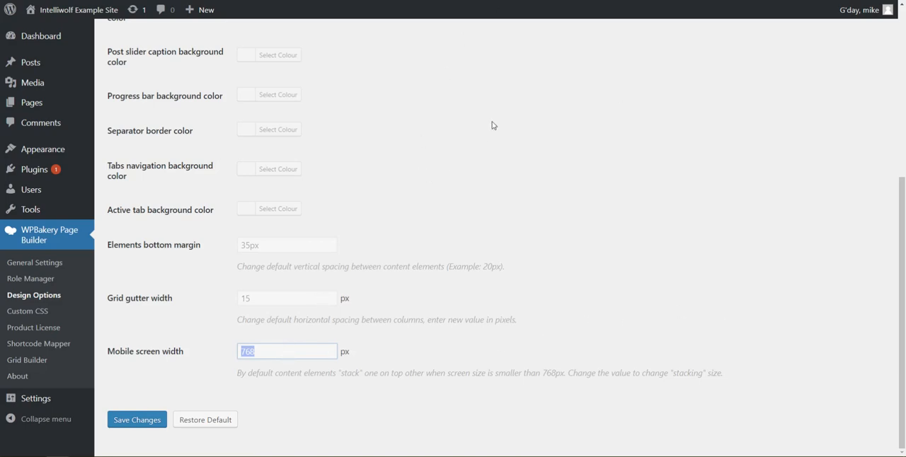
{"action": "mouse_move", "coordinate": [494, 129]}
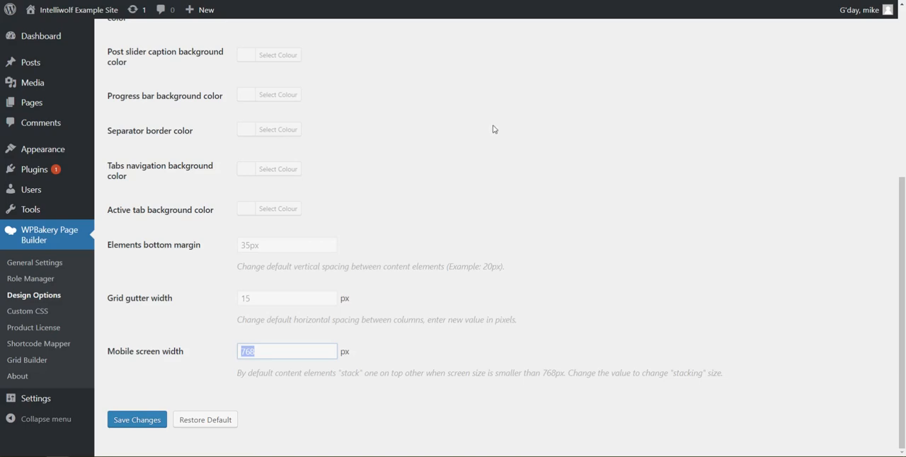
{"action": "mouse_move", "coordinate": [271, 350]}
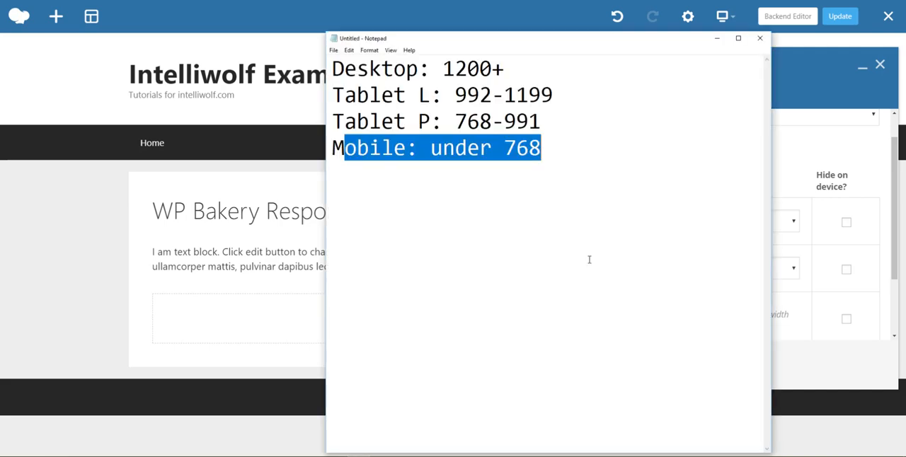
Step: Clear the selection in the Notepad breakpoint notes ending 'Mobile: under 768'
{"action": "left_click", "coordinate": [674, 275]}
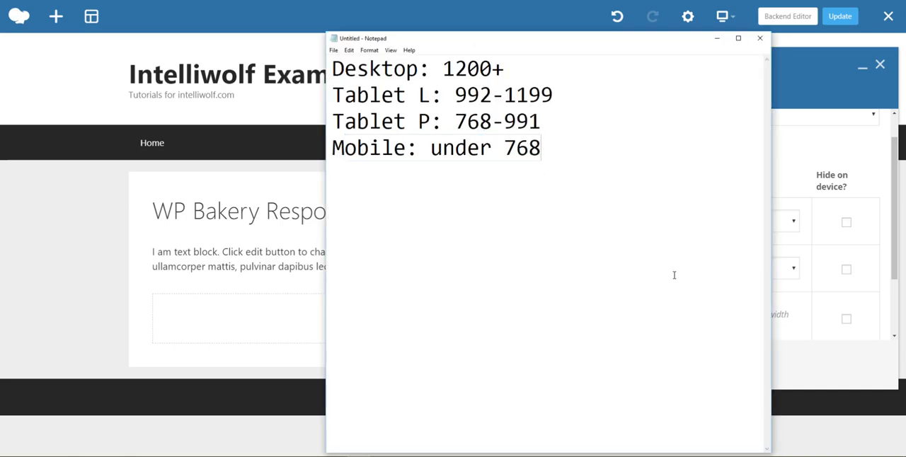